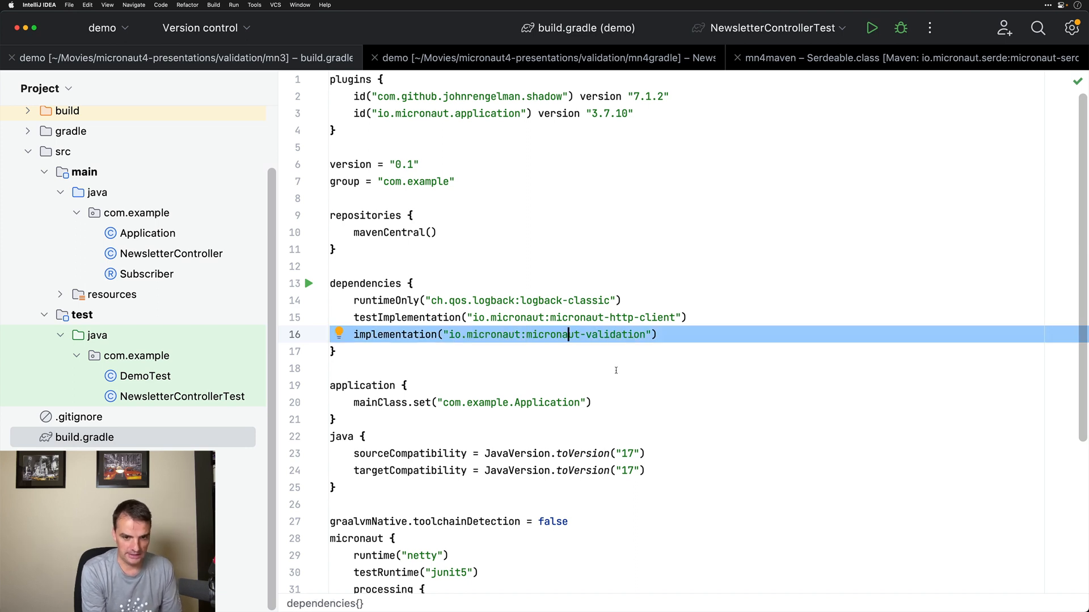
{"action": "mouse_move", "coordinate": [611, 367]}
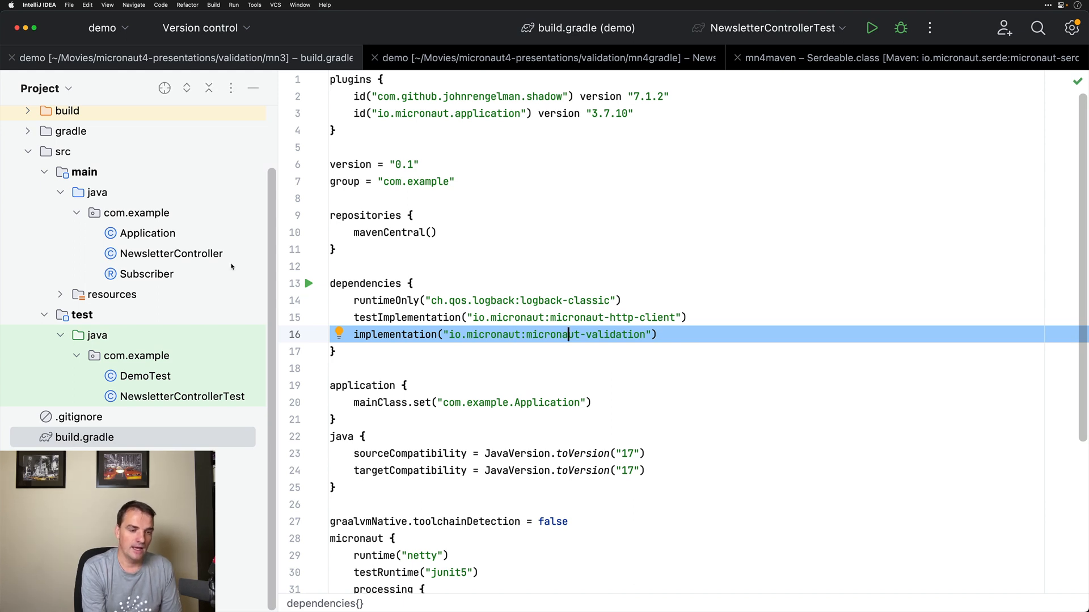
{"action": "left_click", "coordinate": [171, 253]}
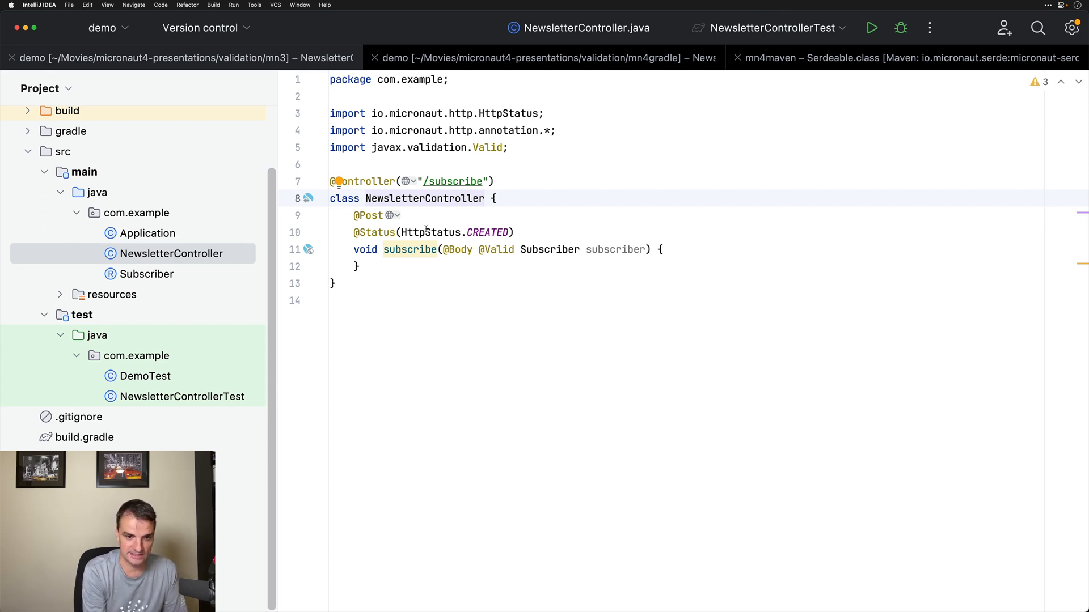
{"action": "left_click", "coordinate": [424, 232]}
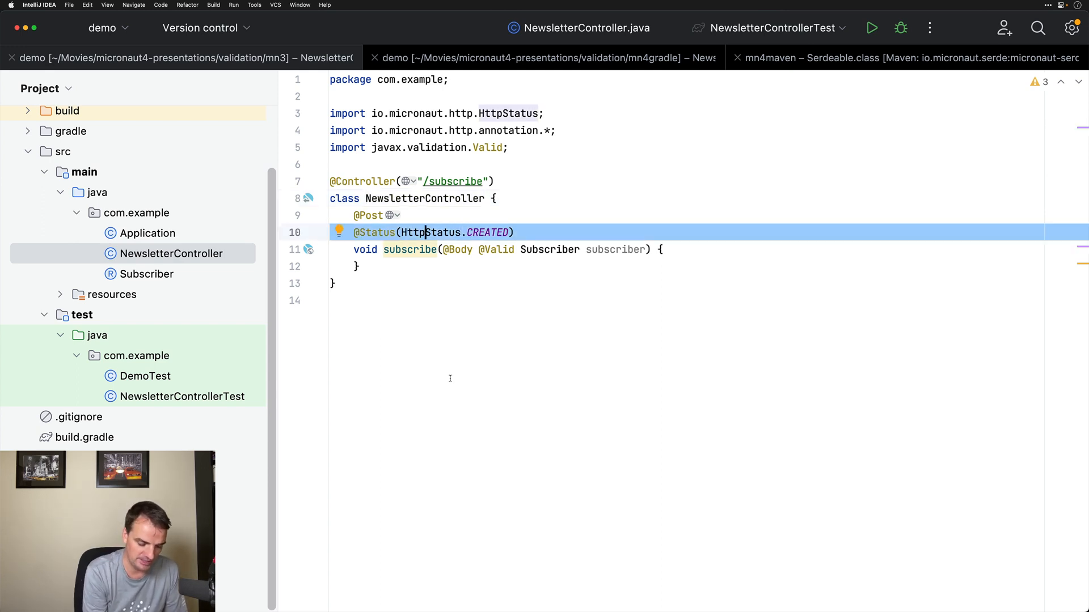
{"action": "mouse_move", "coordinate": [523, 322]}
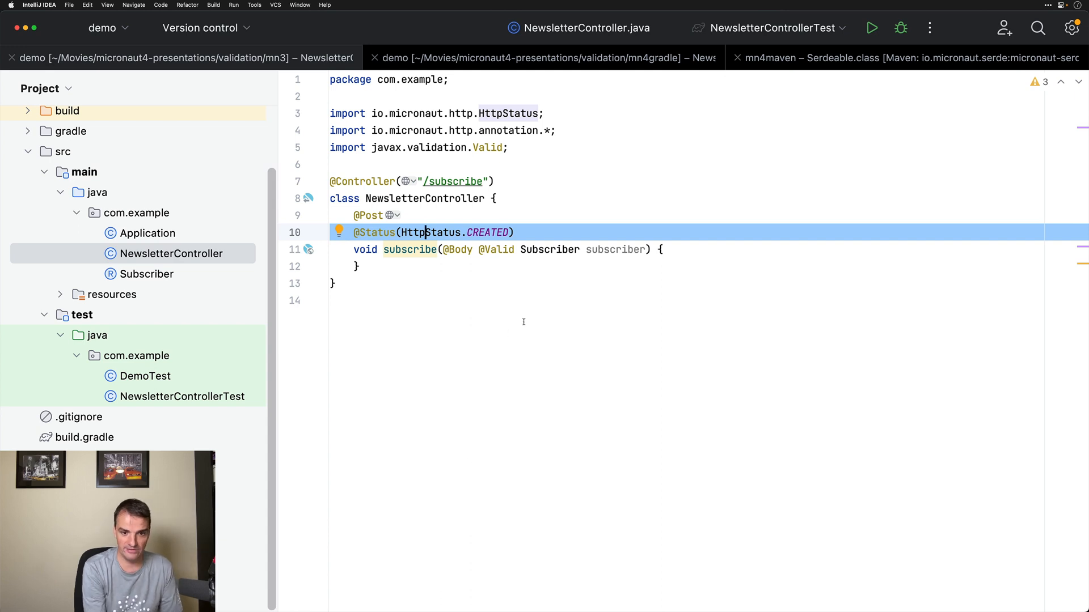
{"action": "mouse_move", "coordinate": [523, 322]}
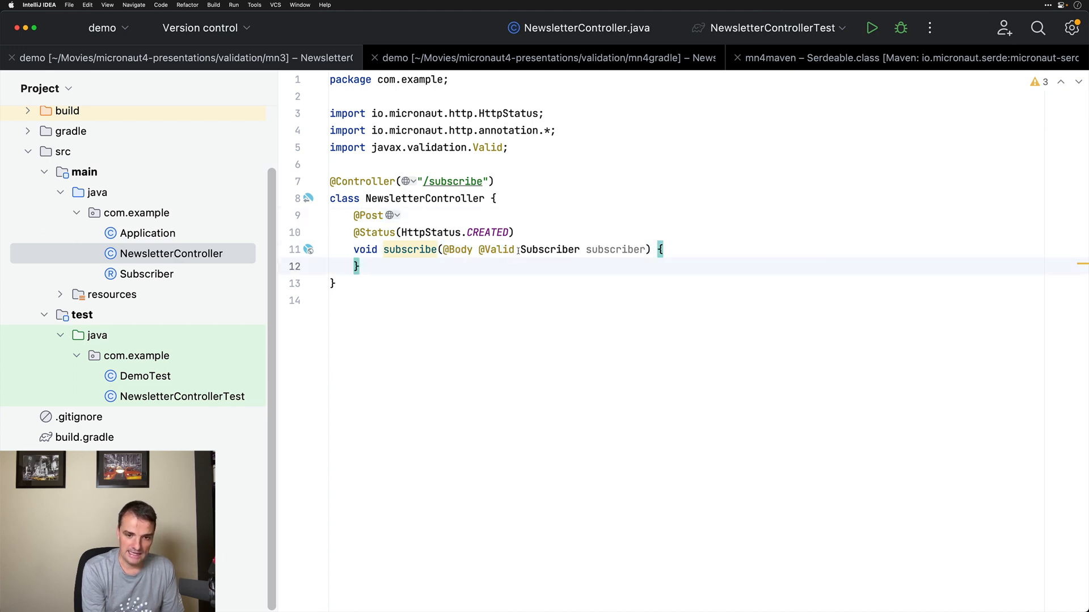
{"action": "double_click", "coordinate": [497, 249]}
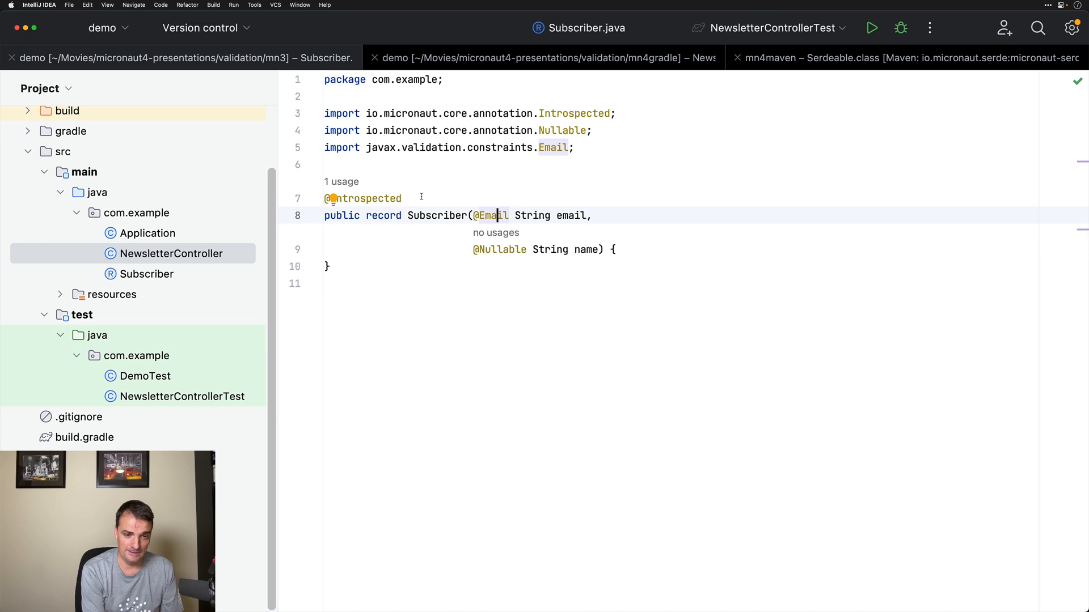
{"action": "double_click", "coordinate": [363, 199]}
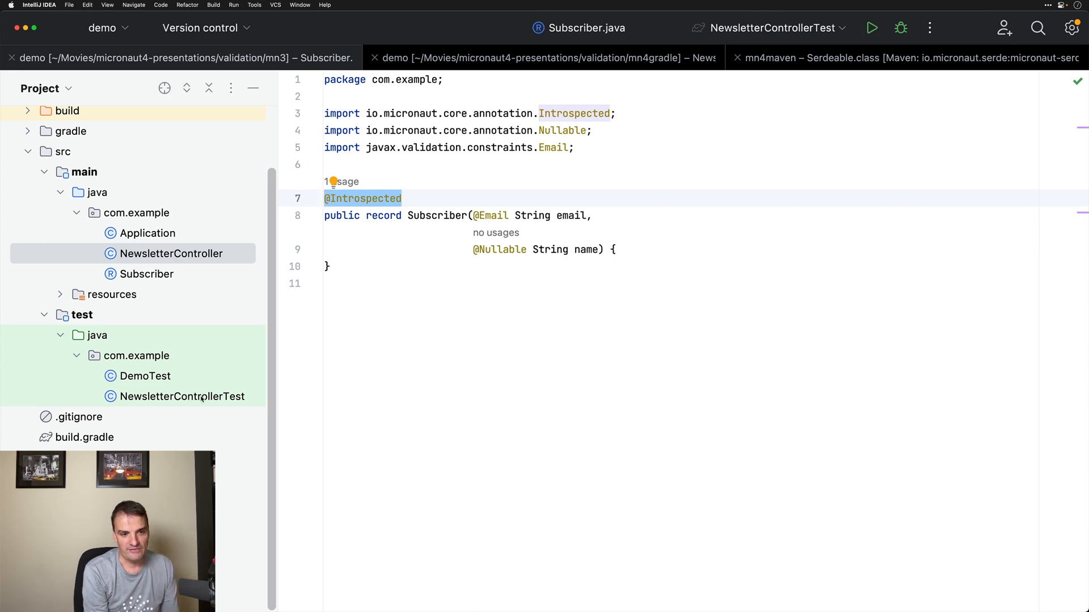
Read NewsletterControllerTest's valid and invalid /subscribe email assertions, then switch to the mn4gradle project.
{"action": "left_click", "coordinate": [182, 396]}
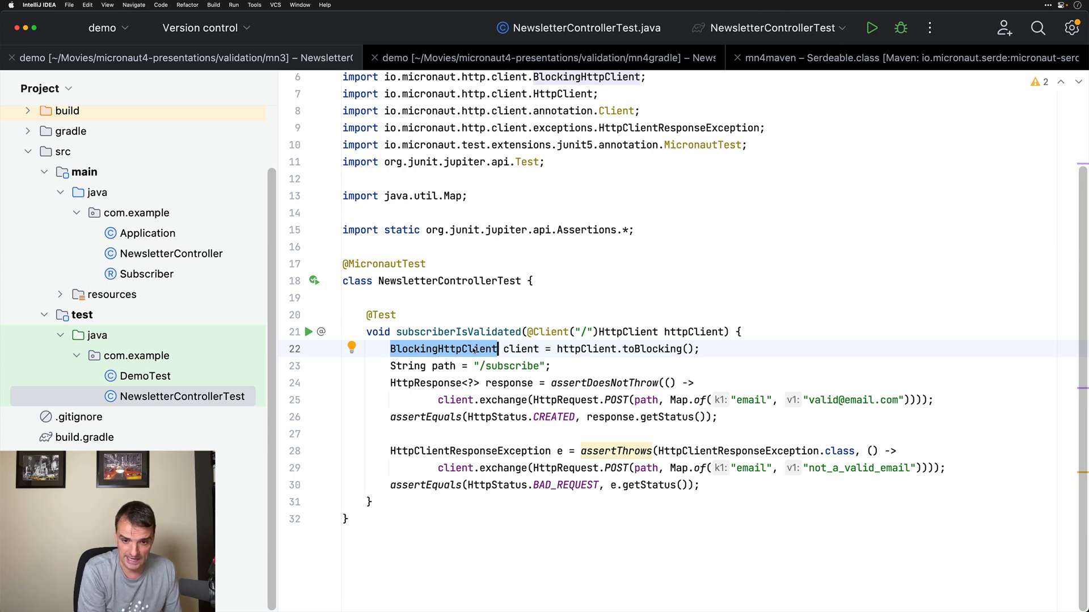
{"action": "mouse_move", "coordinate": [783, 390]}
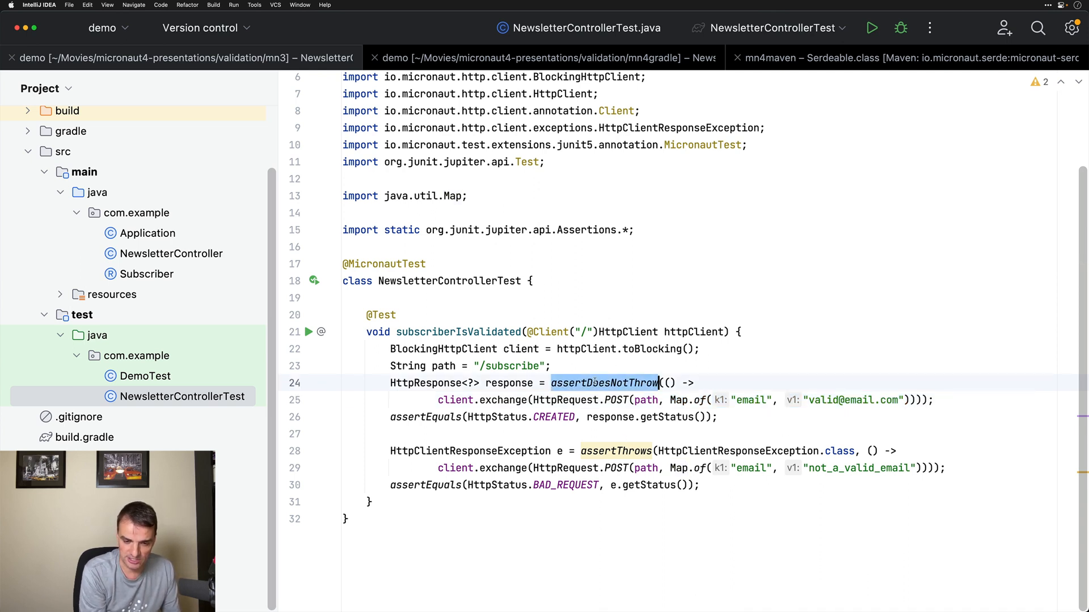
{"action": "mouse_move", "coordinate": [563, 400]}
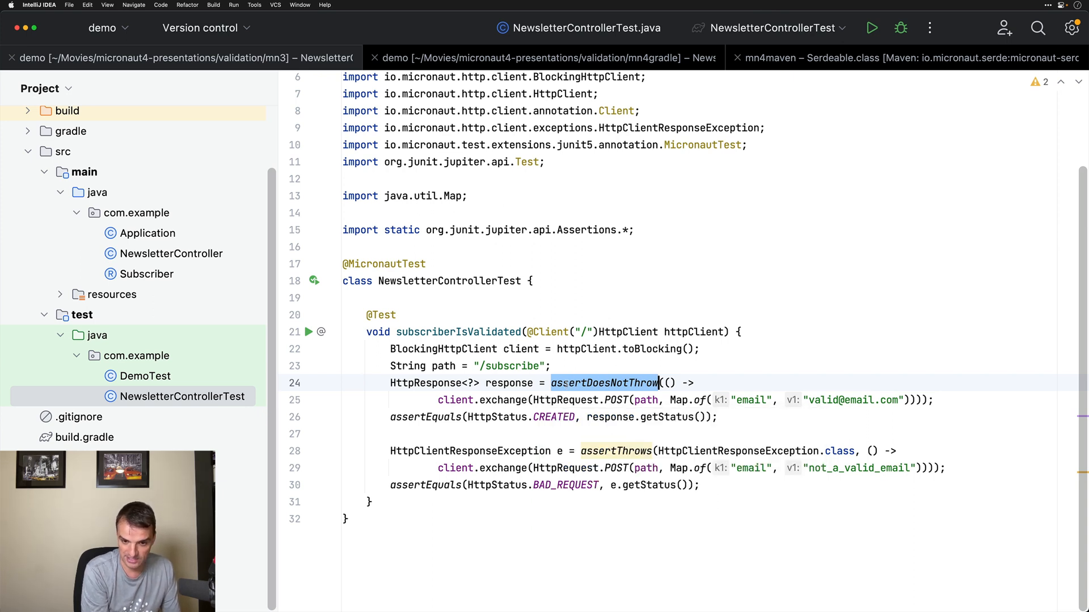
{"action": "left_click", "coordinate": [568, 383]}
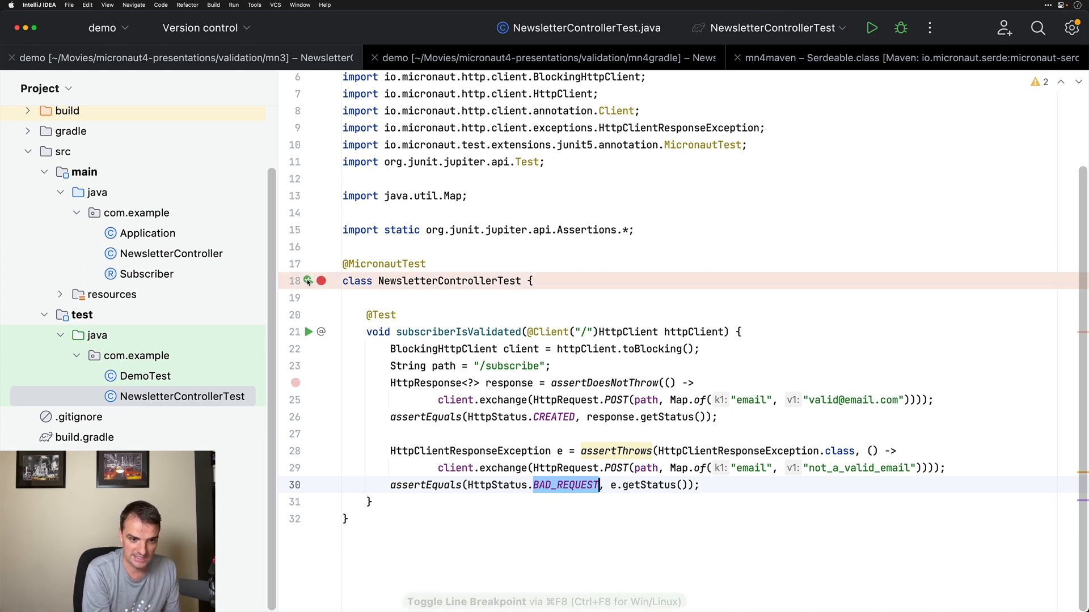
{"action": "left_click", "coordinate": [871, 28]}
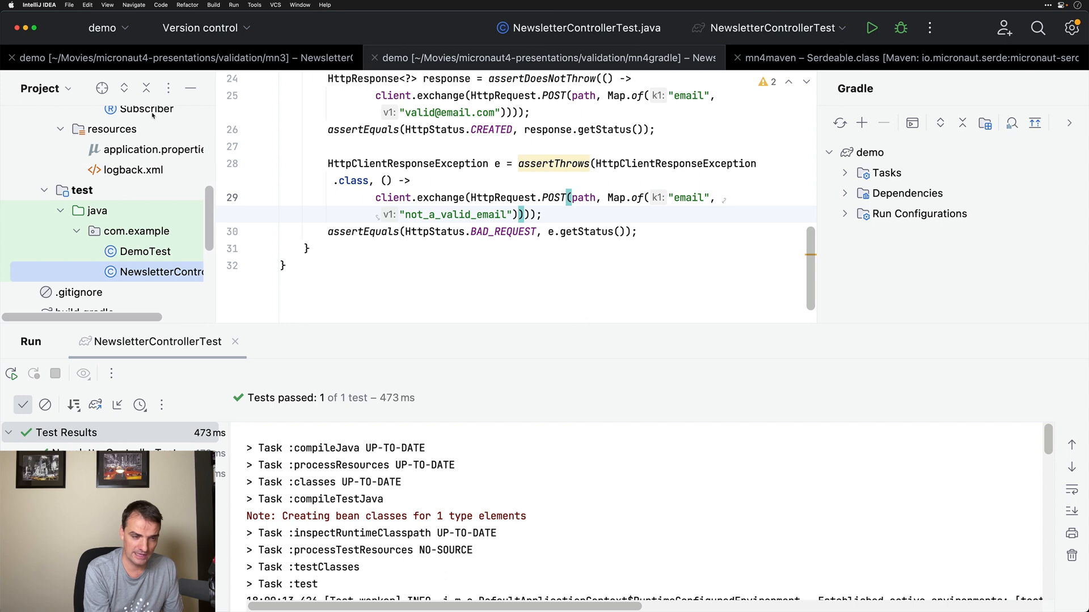
{"action": "left_click", "coordinate": [146, 109]}
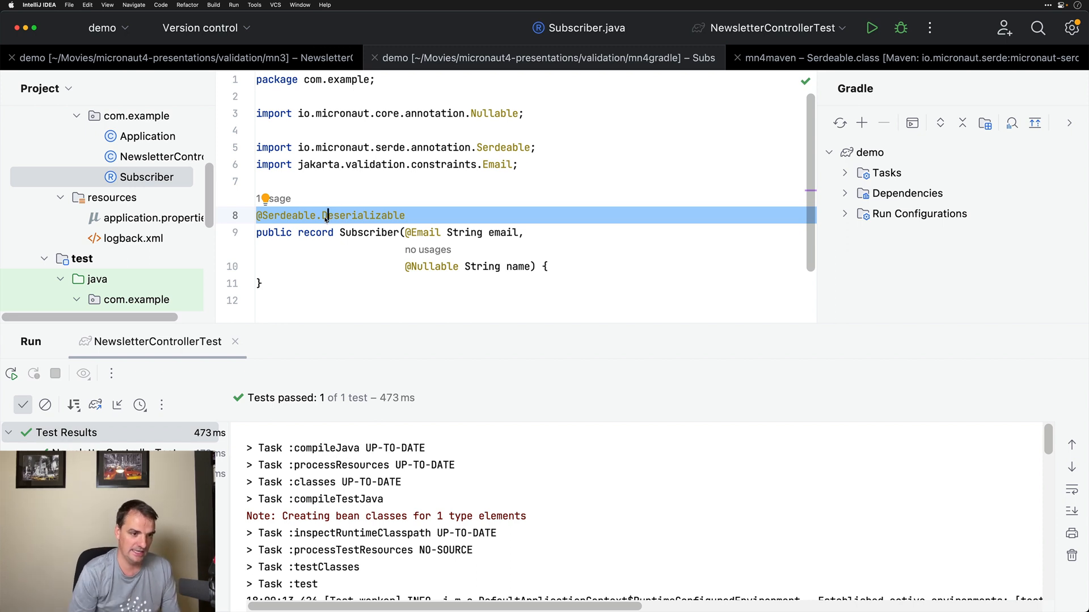
{"action": "scroll", "scroll_direction": "down", "scroll_amount": 3}
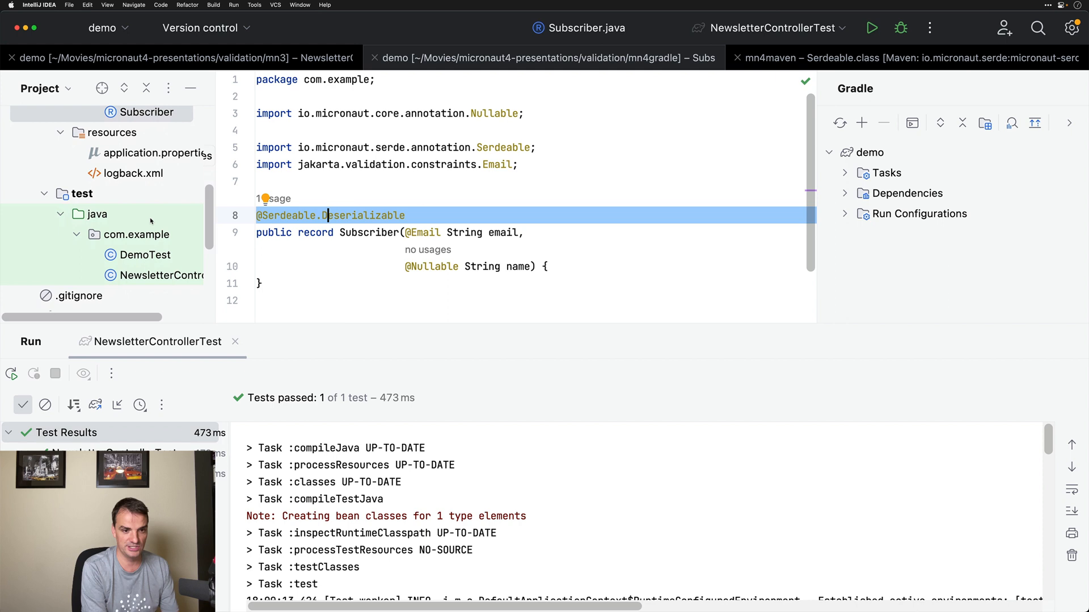
{"action": "scroll", "scroll_direction": "down", "scroll_amount": 3}
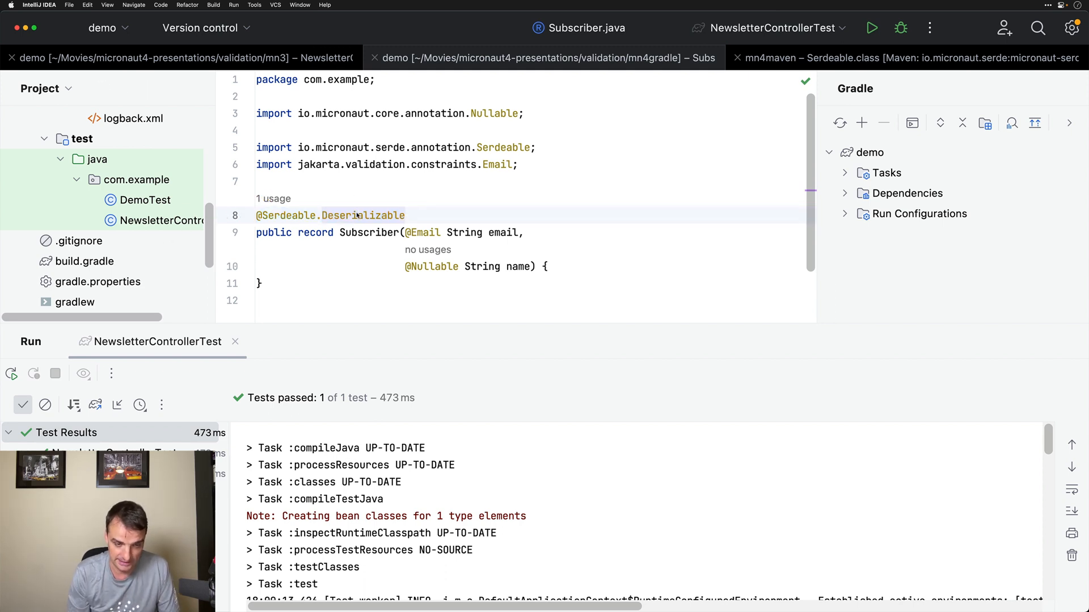
{"action": "left_click", "coordinate": [362, 216]}
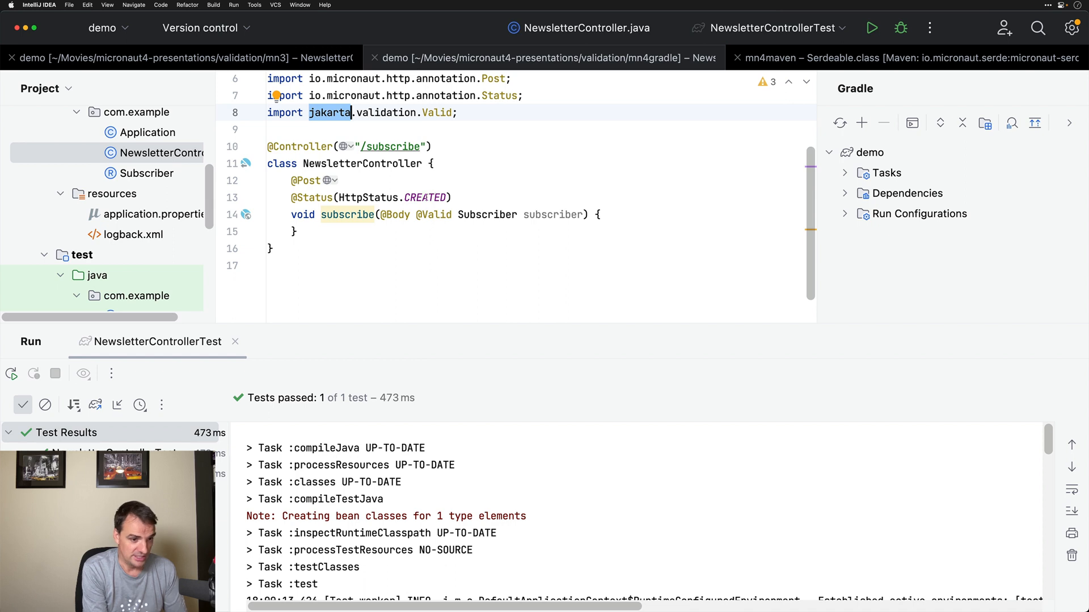
Open NewsletterControllerTest expecting CREATED for valid emails and BAD_REQUEST otherwise.
{"action": "left_click", "coordinate": [182, 270]}
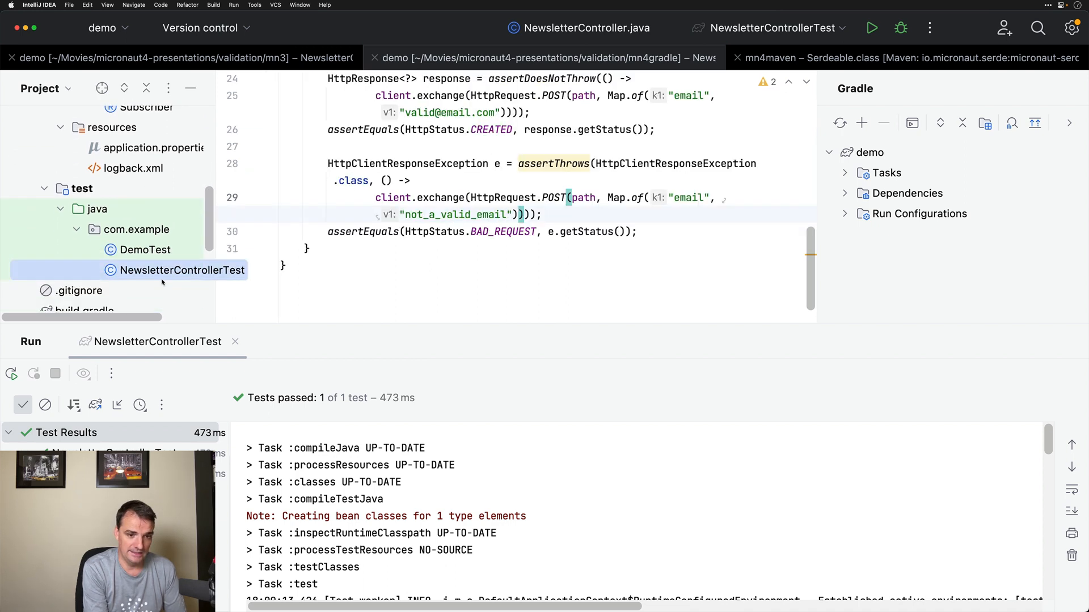
{"action": "scroll", "scroll_direction": "up", "scroll_amount": 3}
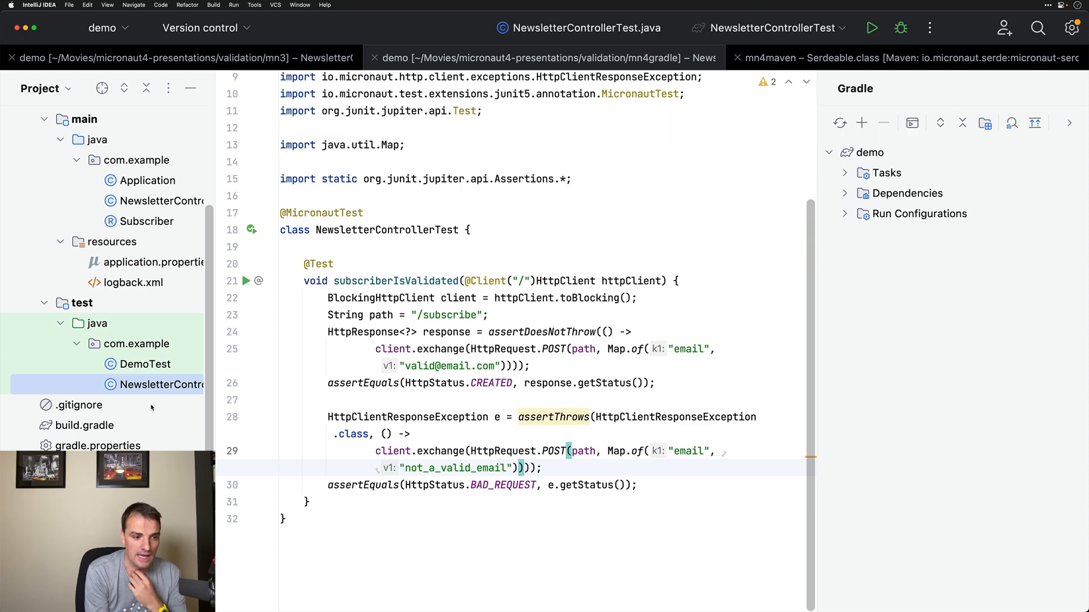
Inspect build.gradle's io.micronaut.validation processor and dependency, then switch to the mn4maven window.
{"action": "left_click", "coordinate": [84, 425]}
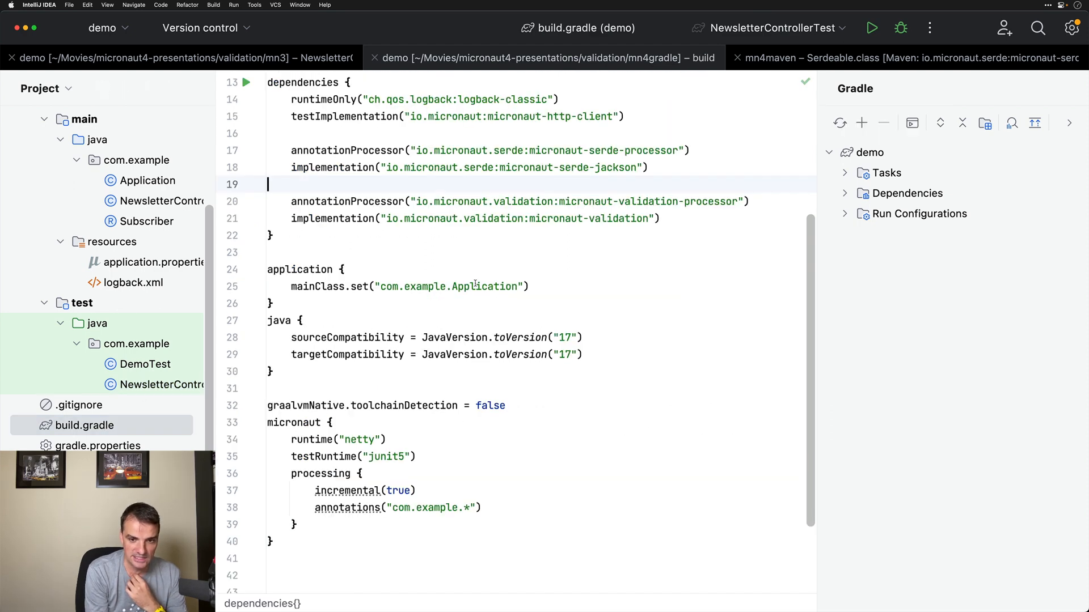
{"action": "scroll", "scroll_direction": "up", "scroll_amount": 3}
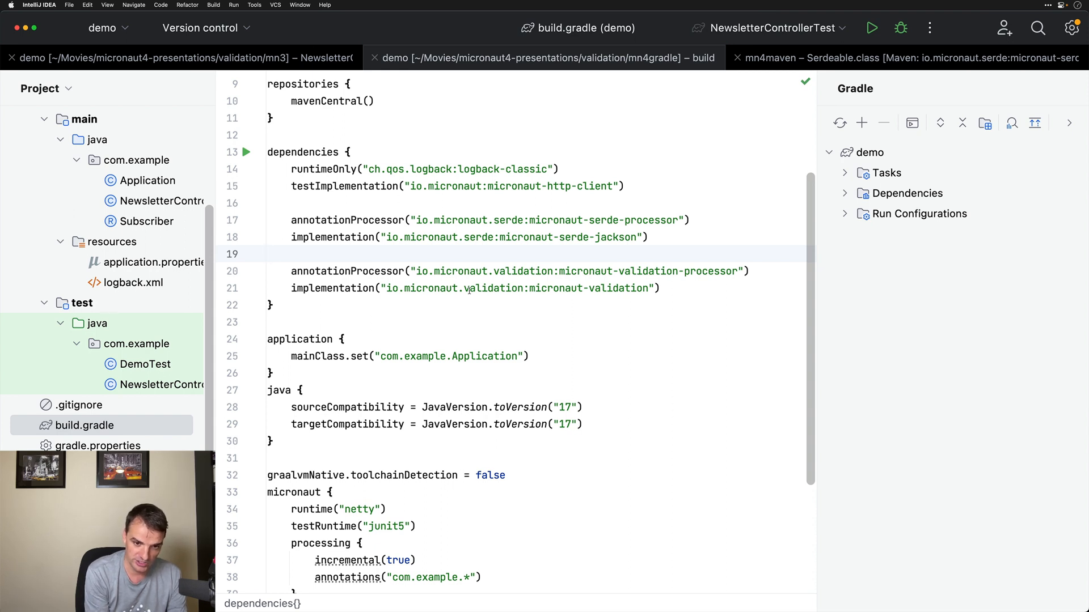
{"action": "left_click", "coordinate": [507, 271]}
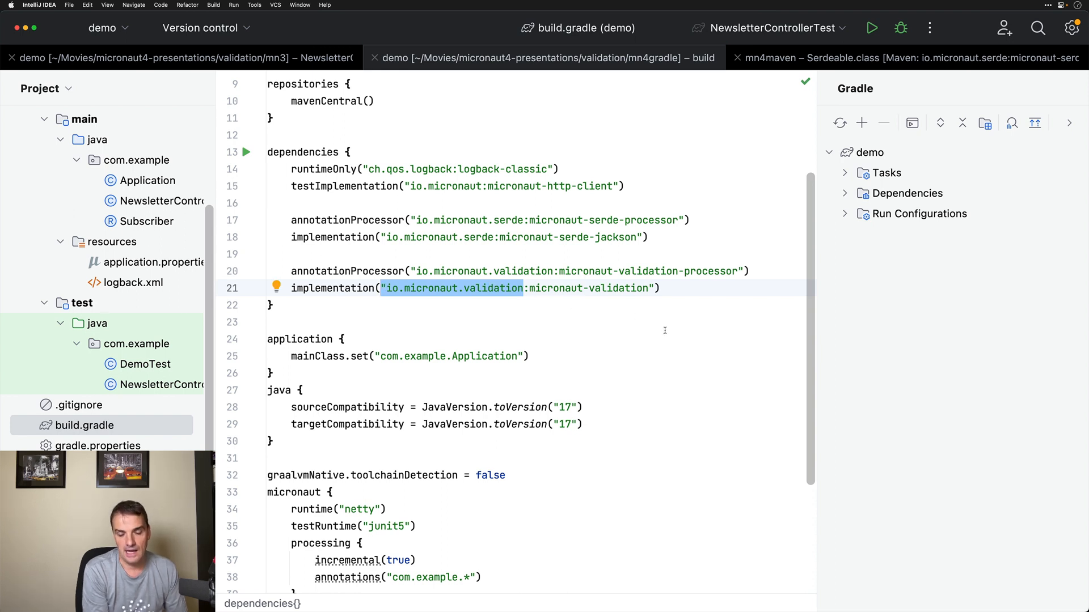
{"action": "mouse_move", "coordinate": [668, 285]}
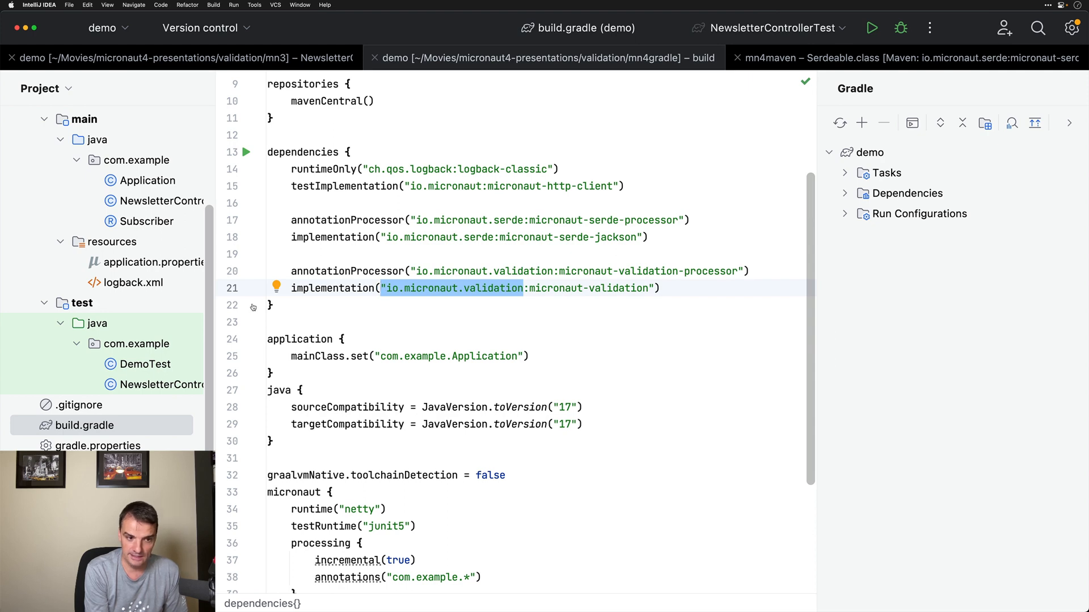
{"action": "key", "text": "tab"}
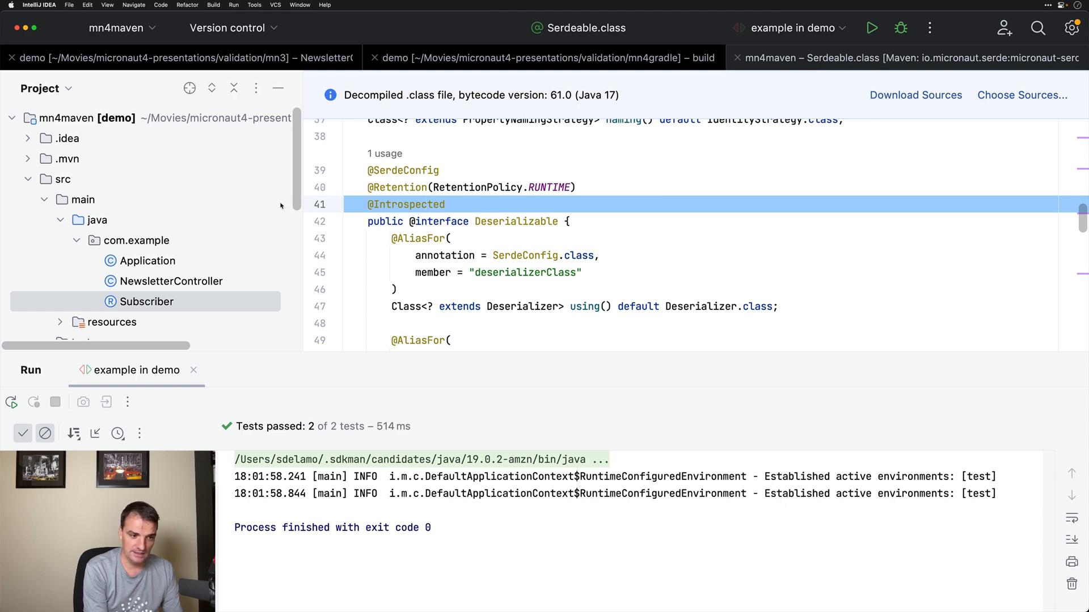
{"action": "scroll", "scroll_direction": "down", "scroll_amount": 3}
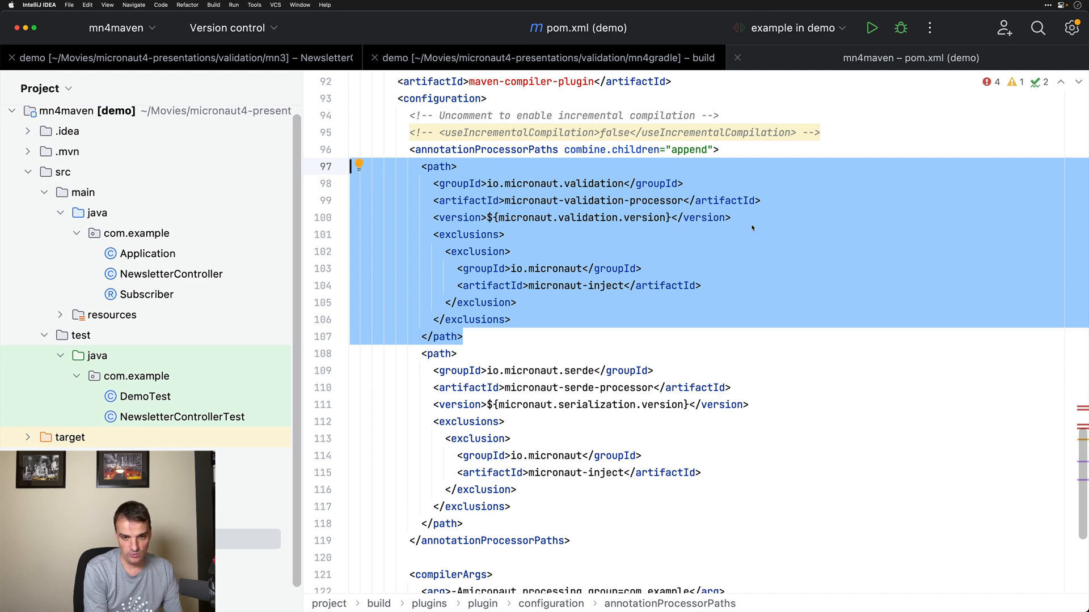
{"action": "mouse_move", "coordinate": [810, 211]}
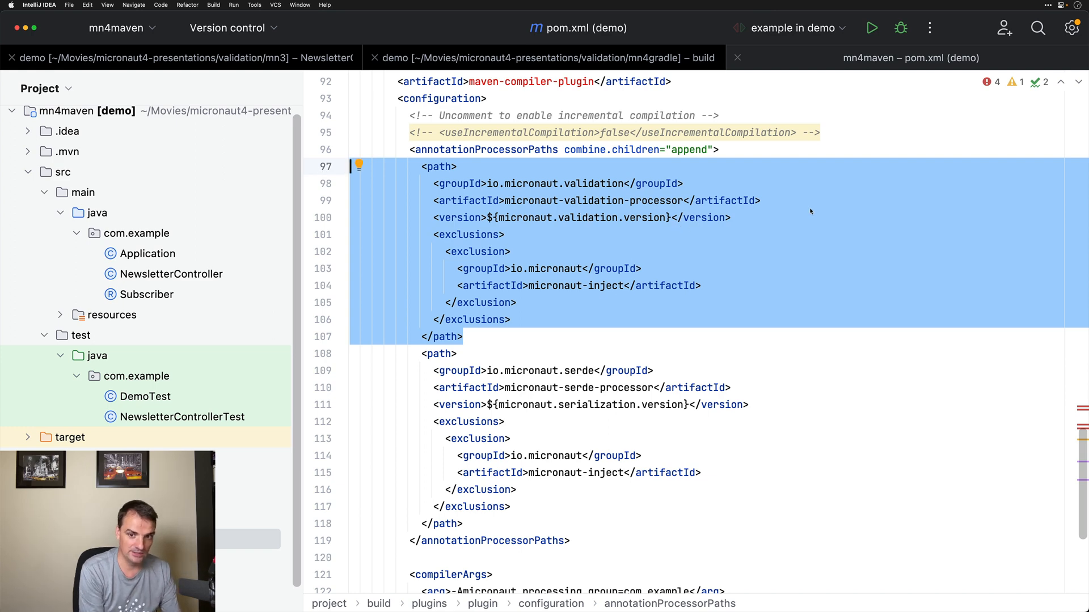
Check pom.xml's micronaut-validation dependency, then right-click the test com.example package.
{"action": "scroll", "scroll_direction": "up", "scroll_amount": 3}
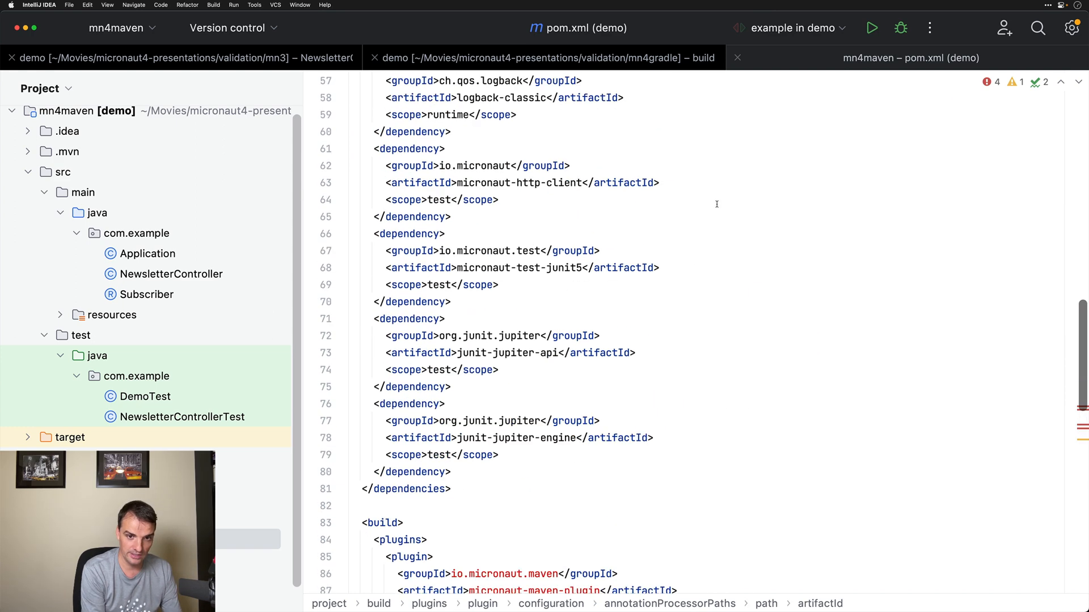
{"action": "scroll", "scroll_direction": "up", "scroll_amount": 3}
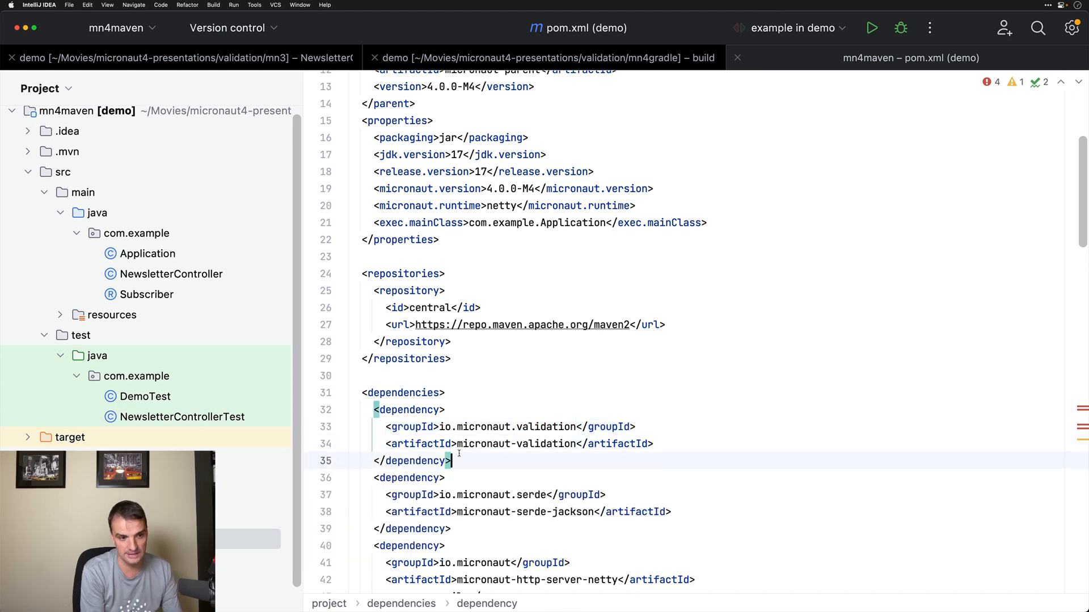
{"action": "right_click", "coordinate": [138, 376]}
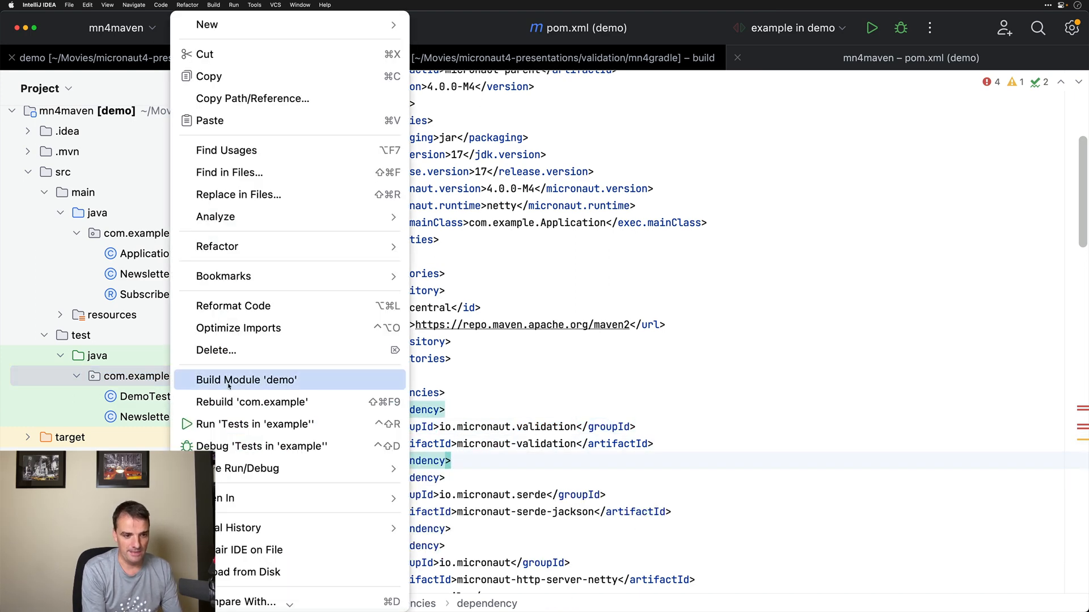